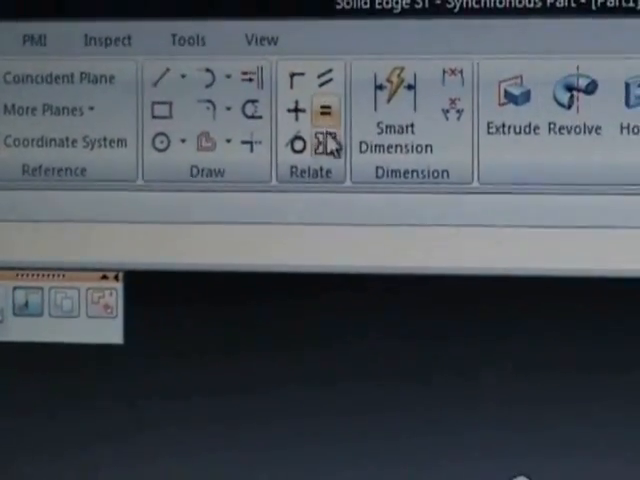
mouse_move(330, 176)
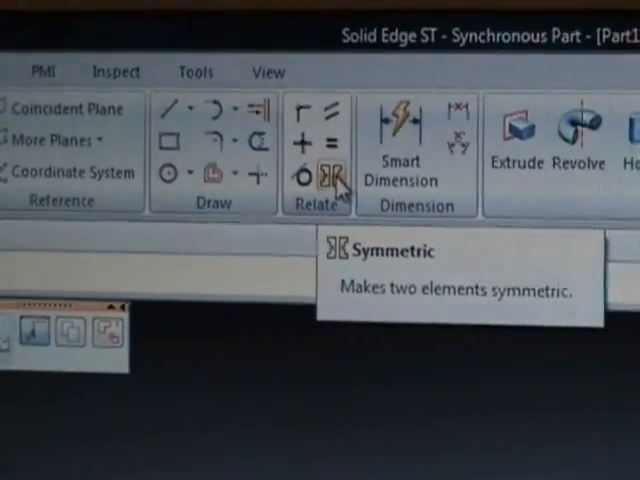